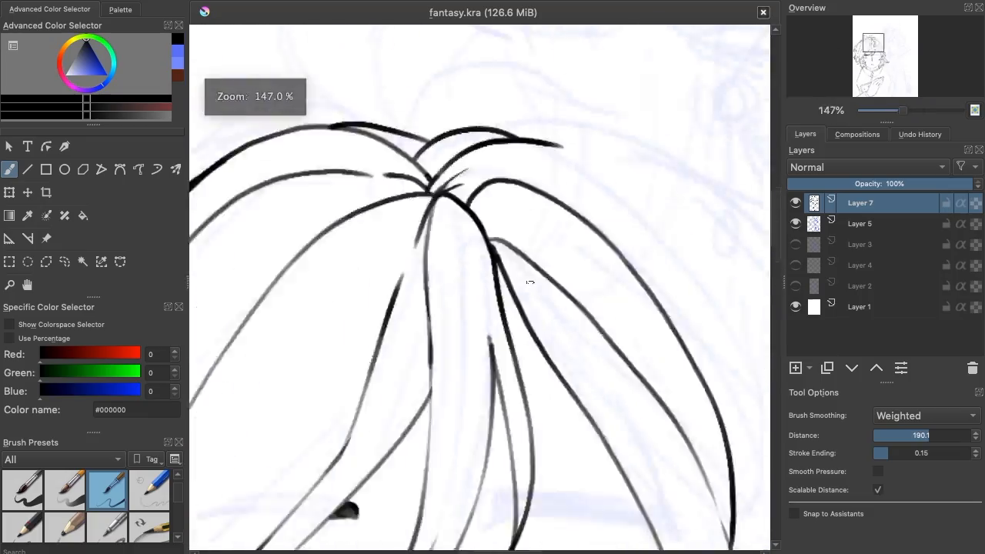
scroll(down, 3)
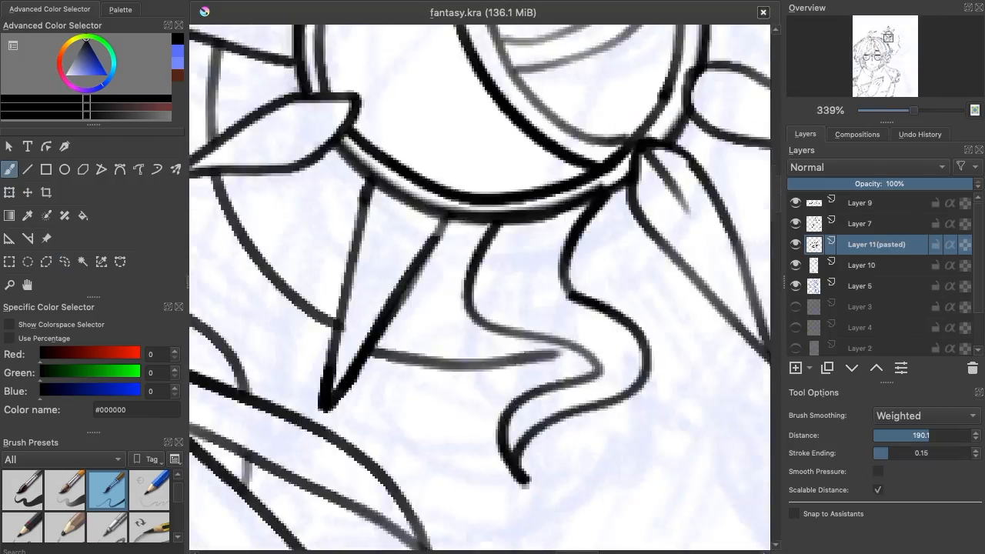
scroll(down, 3)
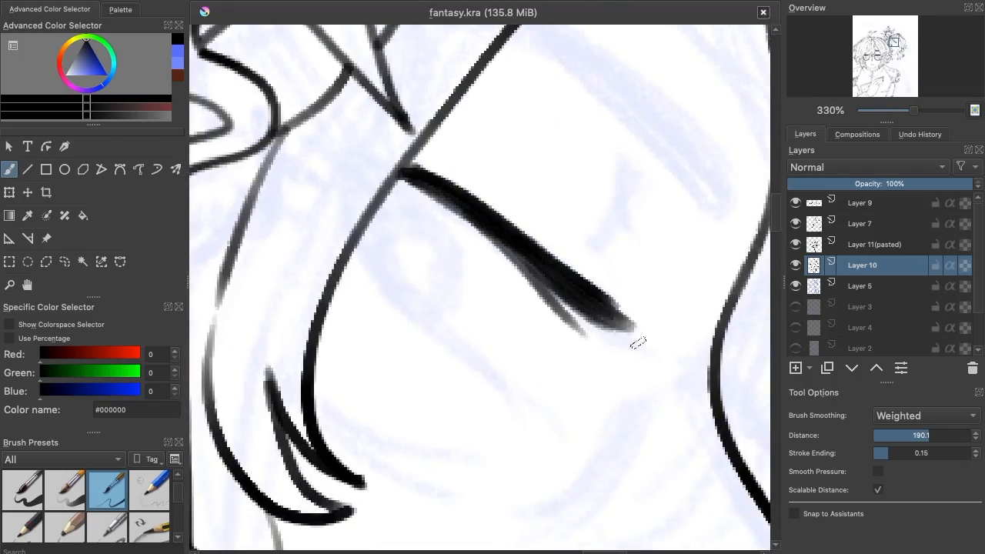
scroll(down, 3)
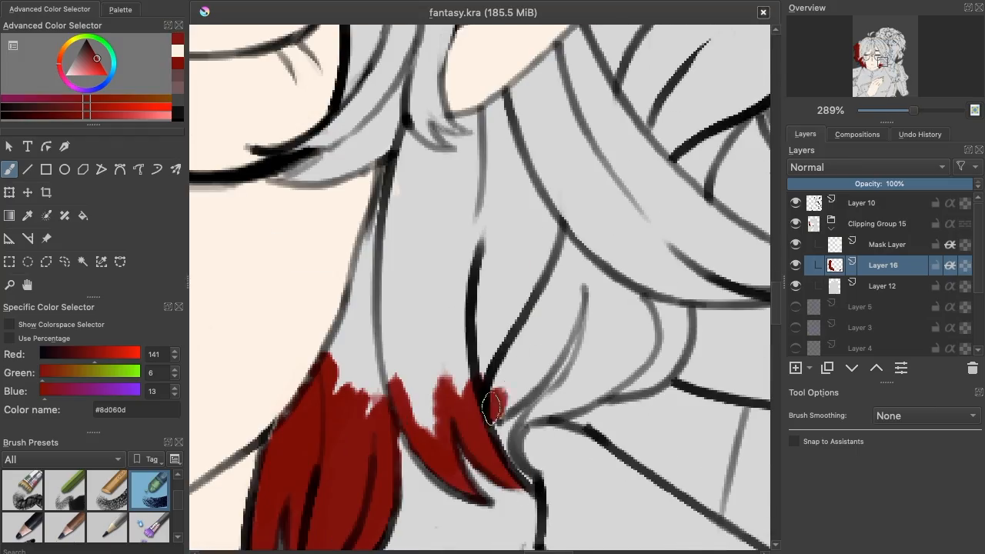
scroll(down, 3)
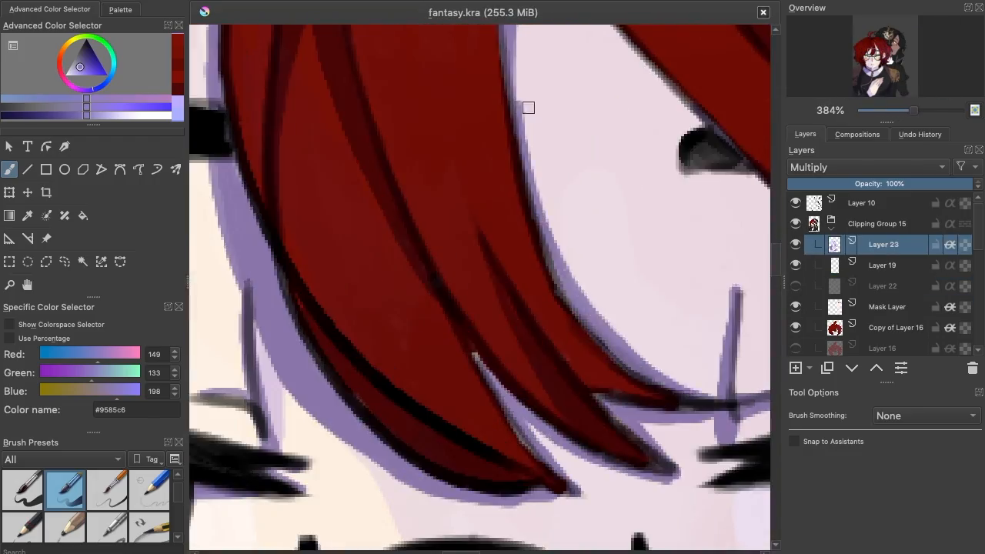
scroll(down, 3)
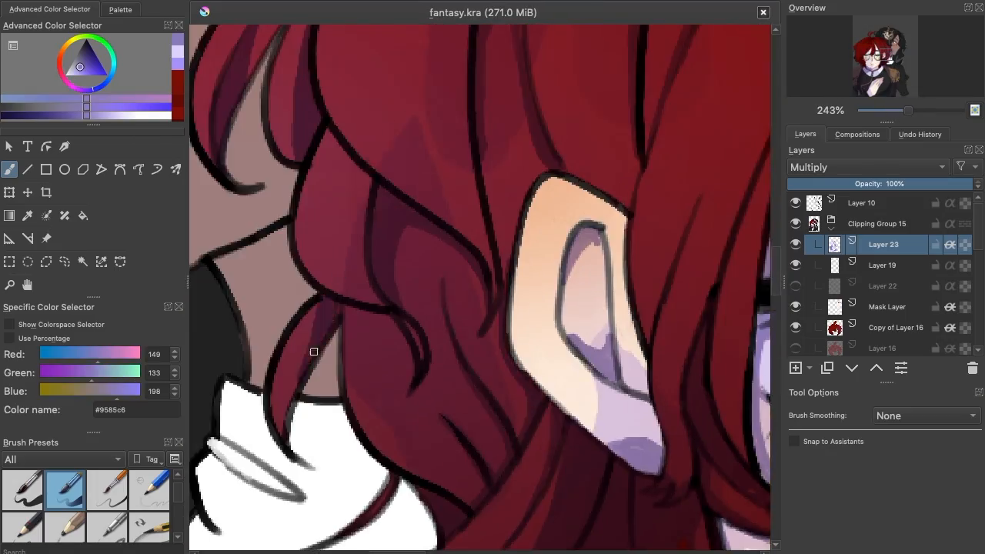
scroll(down, 3)
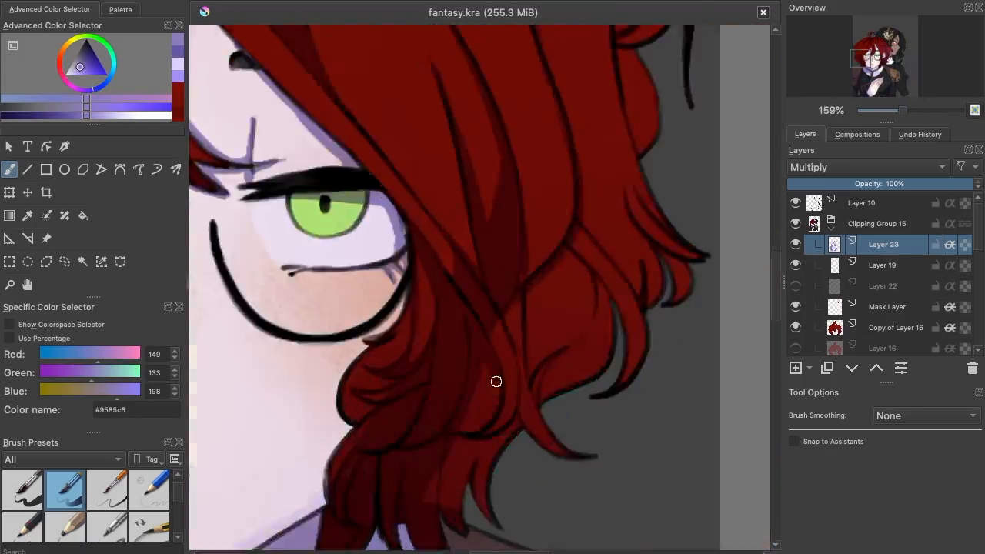
scroll(down, 3)
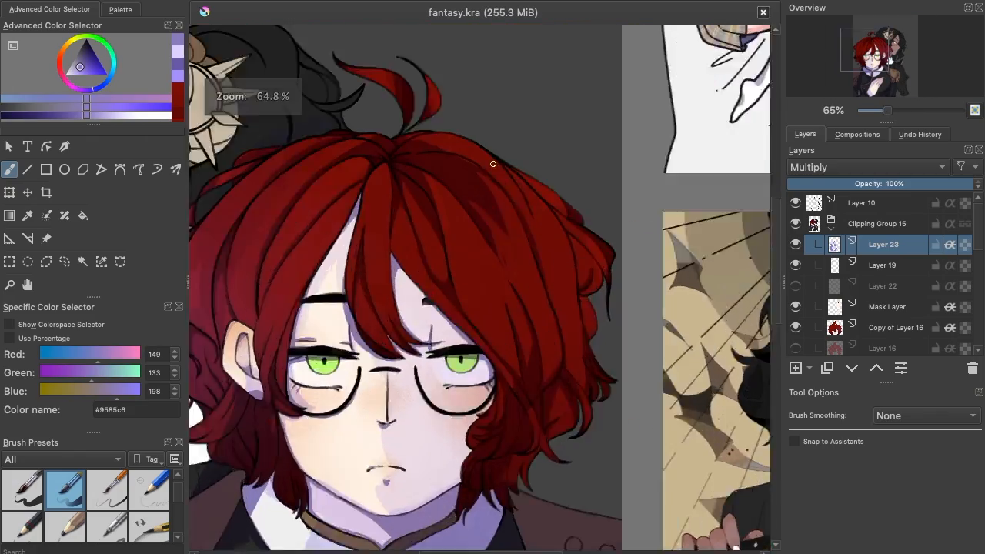